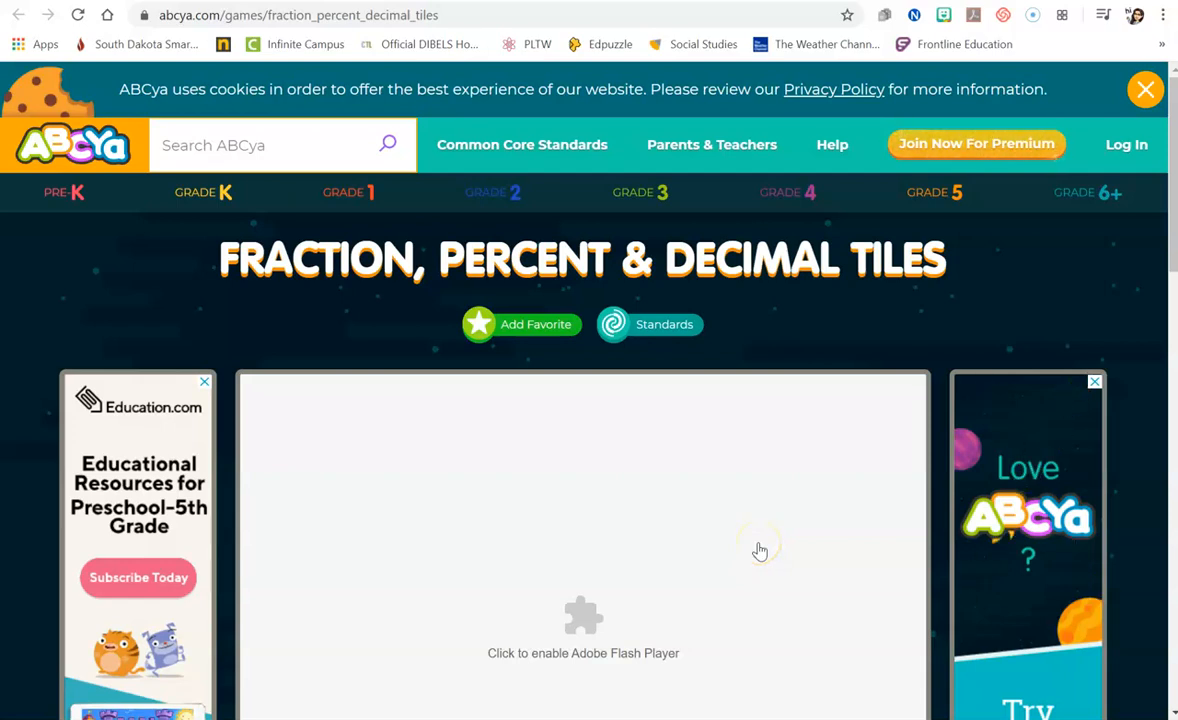
mouse_move(760, 550)
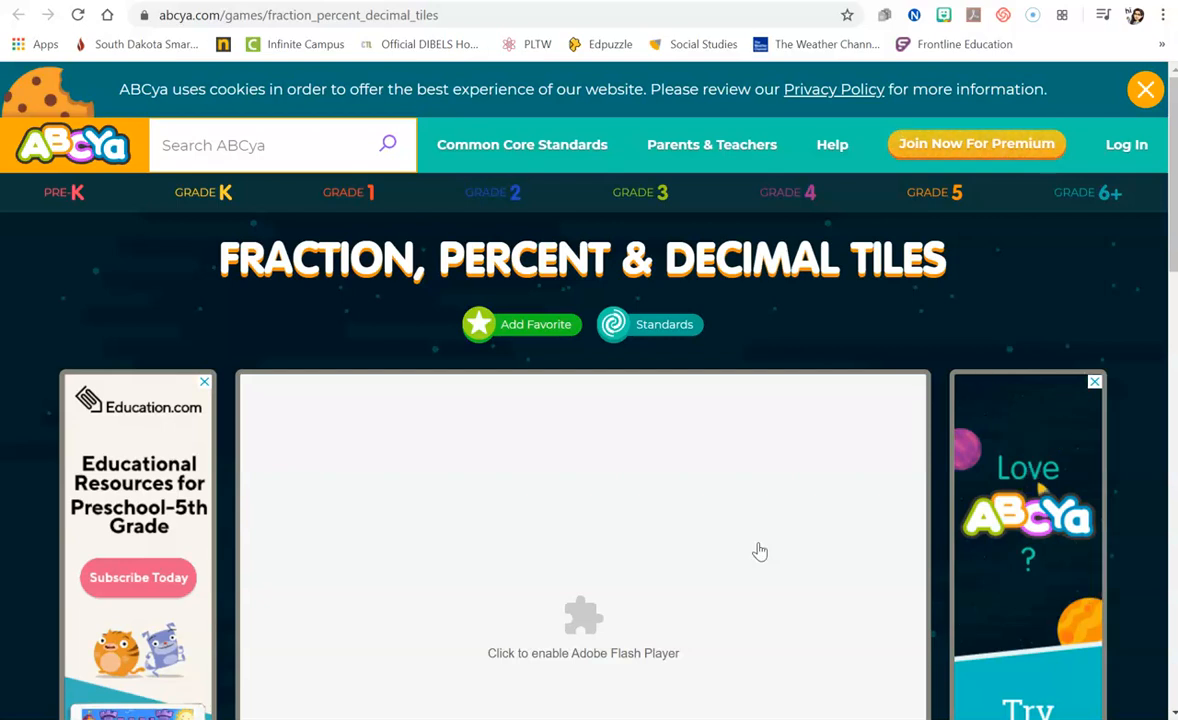
mouse_move(656, 460)
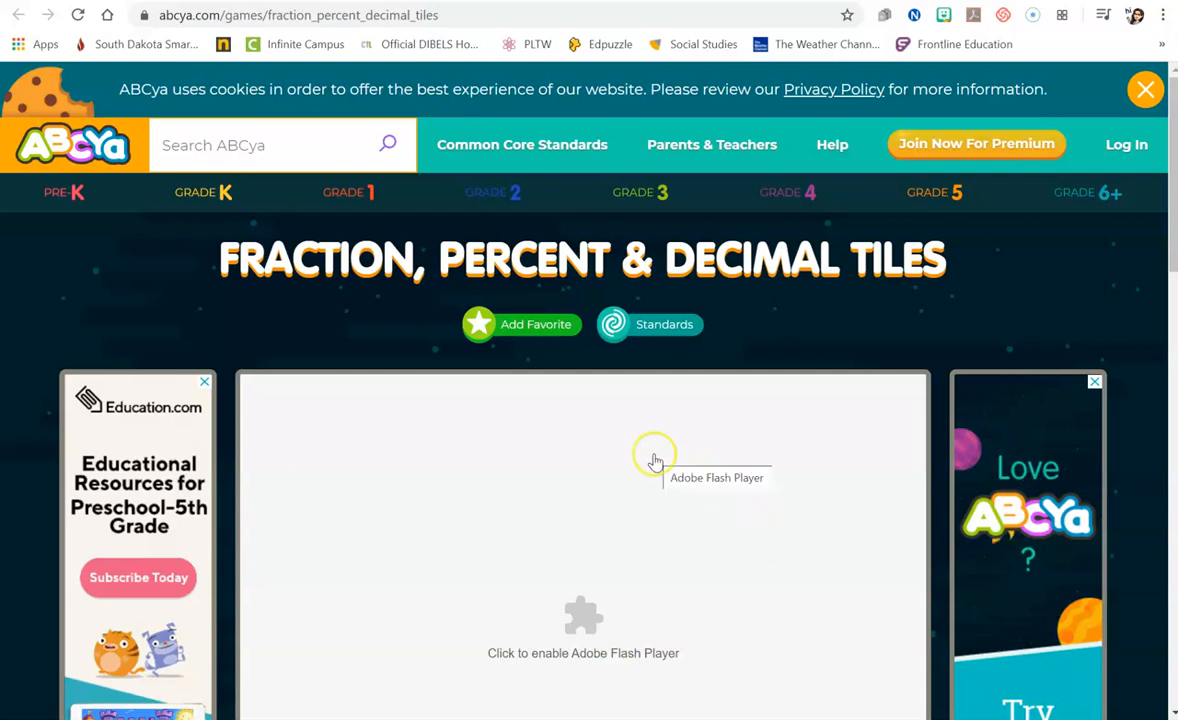
Request enabling Adobe Flash Player so the Virtual Manipulatives activity can load.
scroll("down", 3)
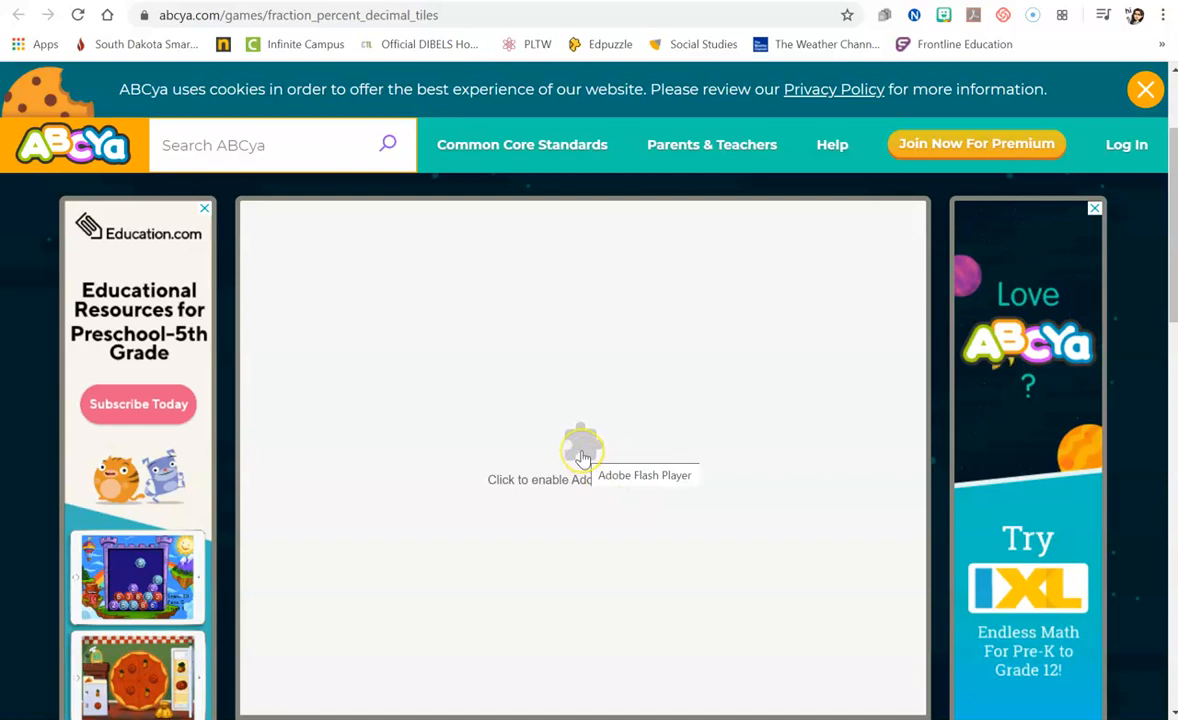
left_click(584, 456)
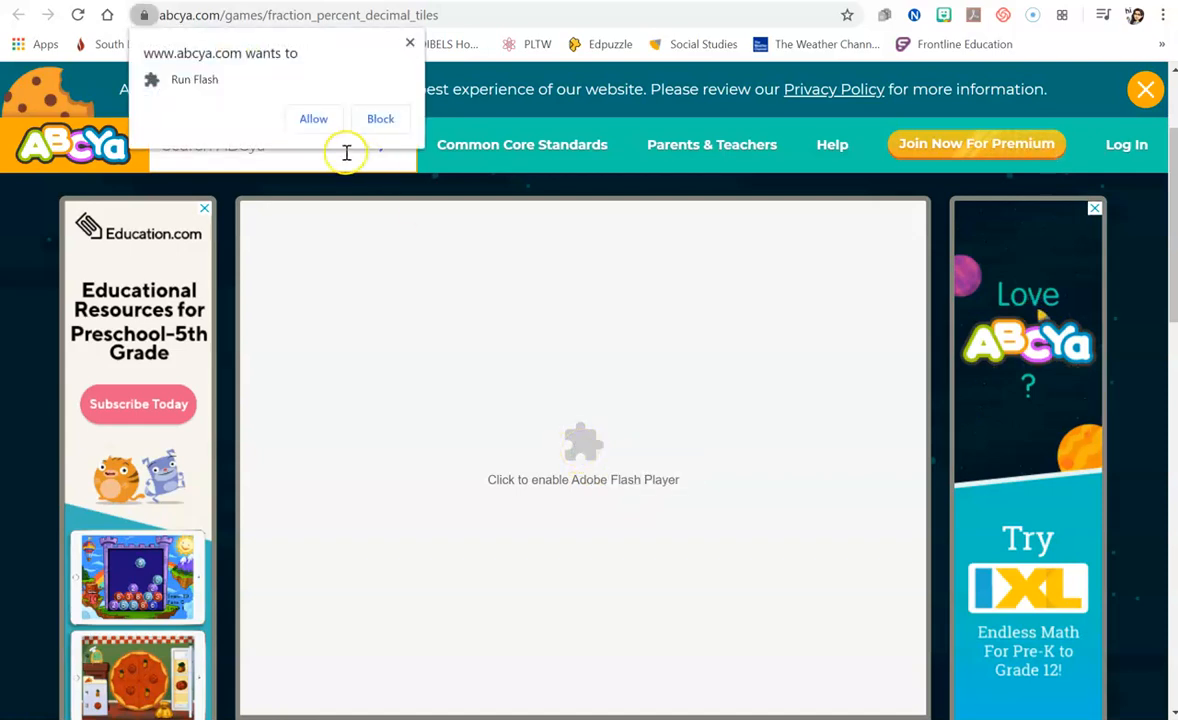
mouse_move(258, 78)
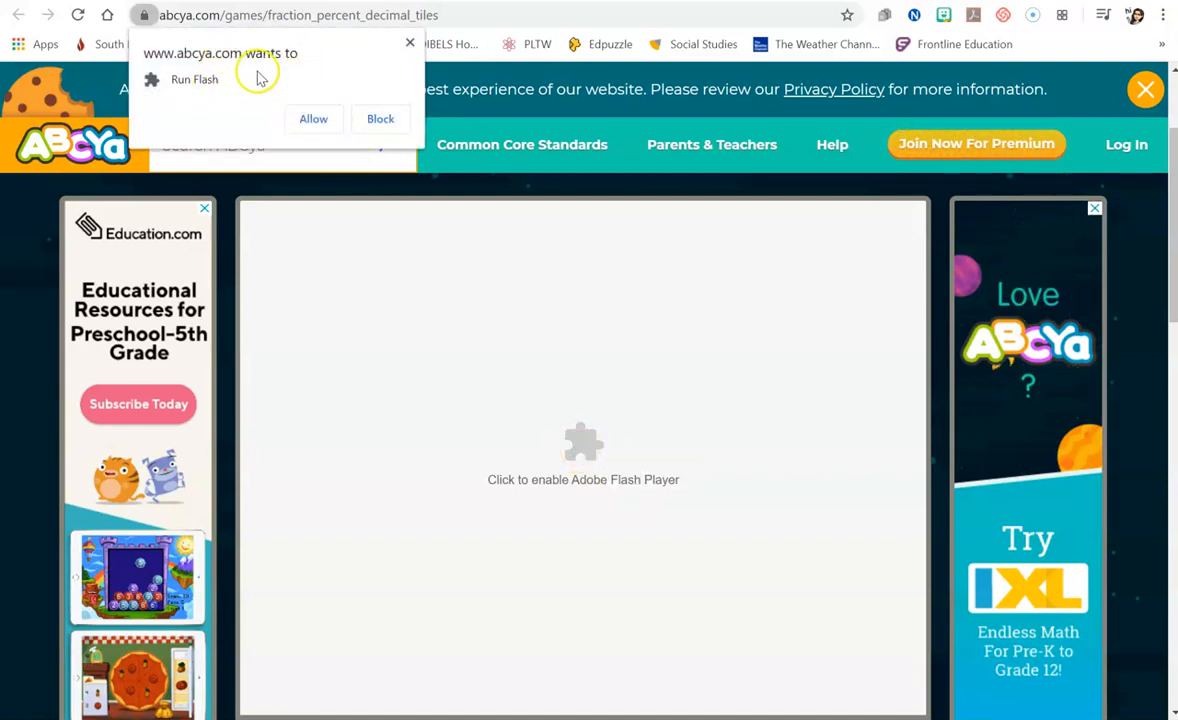
mouse_move(312, 124)
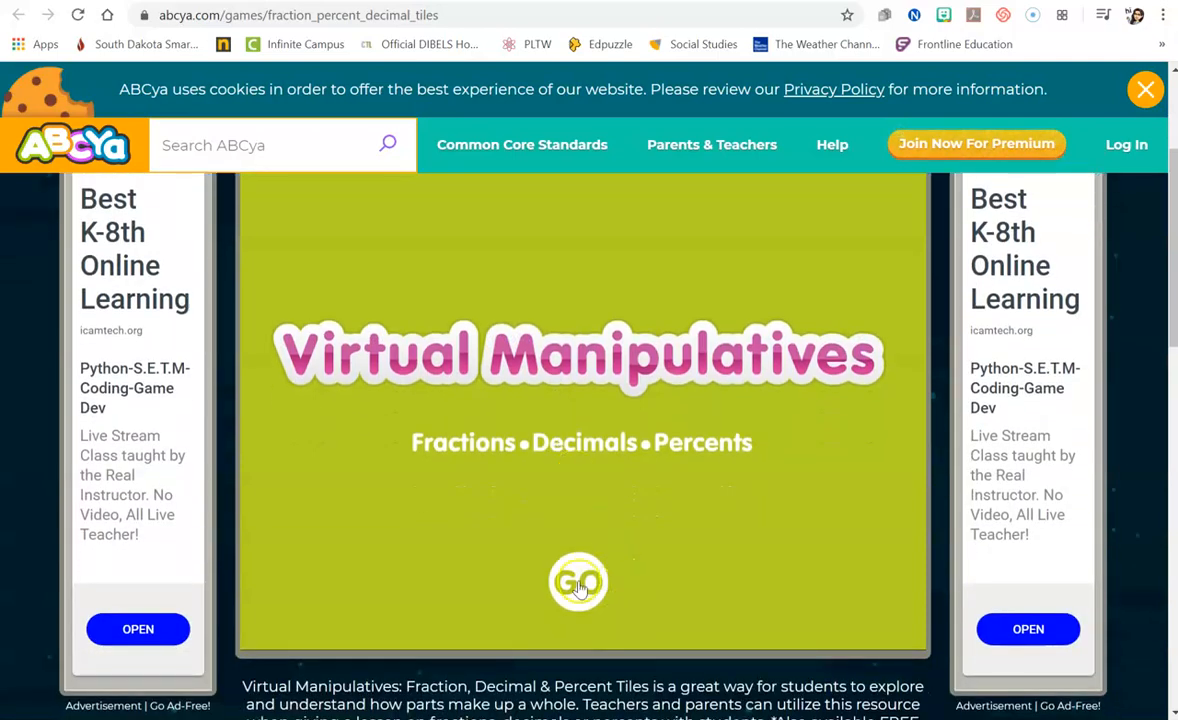
Start the activity from the GO button on the title screen.
left_click(578, 582)
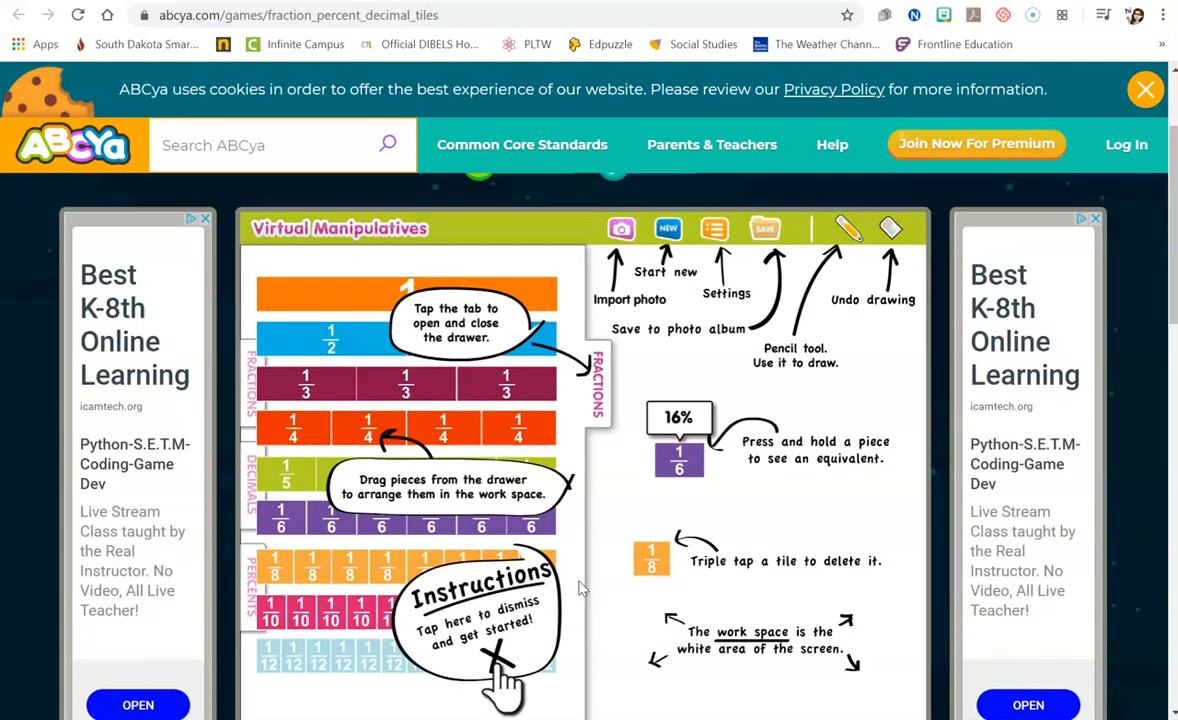
scroll("up", 3)
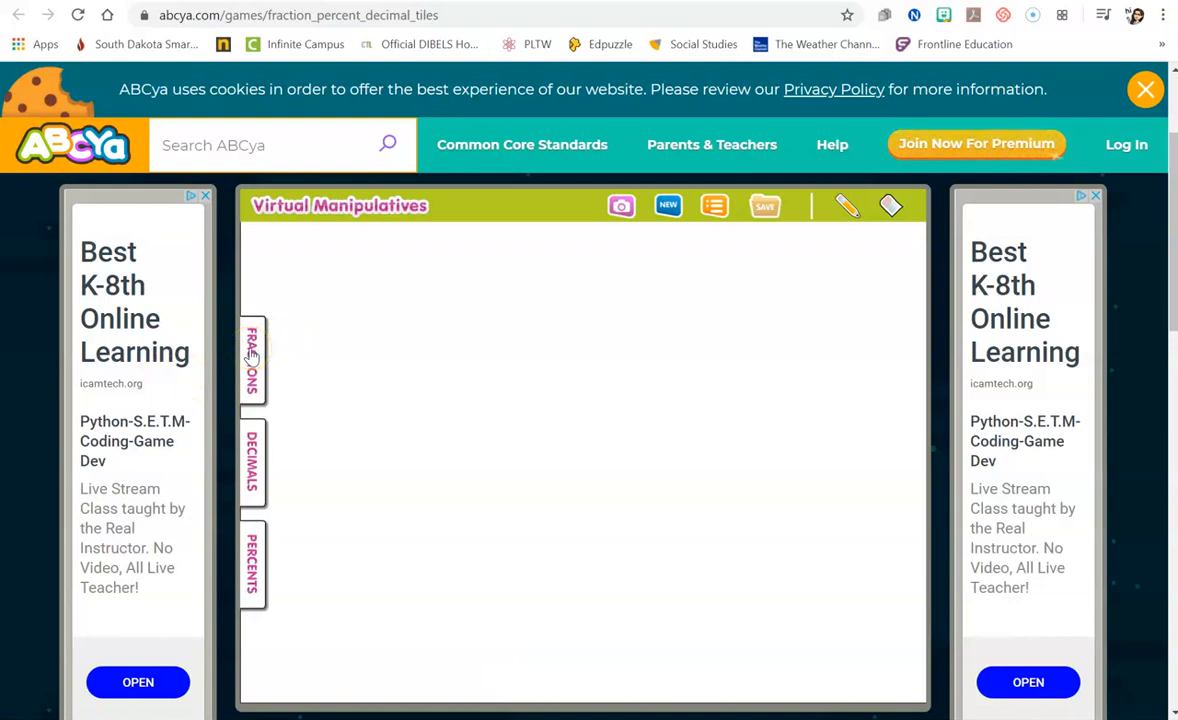
Open the fractions drawer and place a whole 1 tile and a 1/8 tile over the 1/4 tile.
left_click(252, 360)
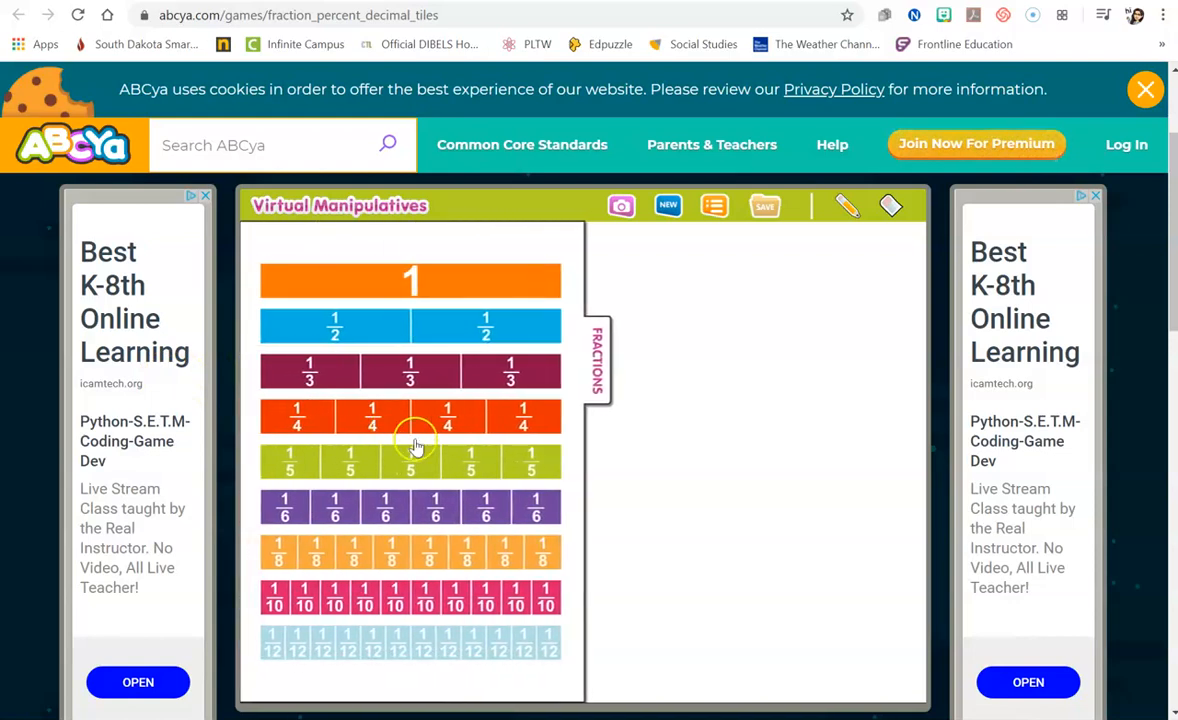
mouse_move(400, 502)
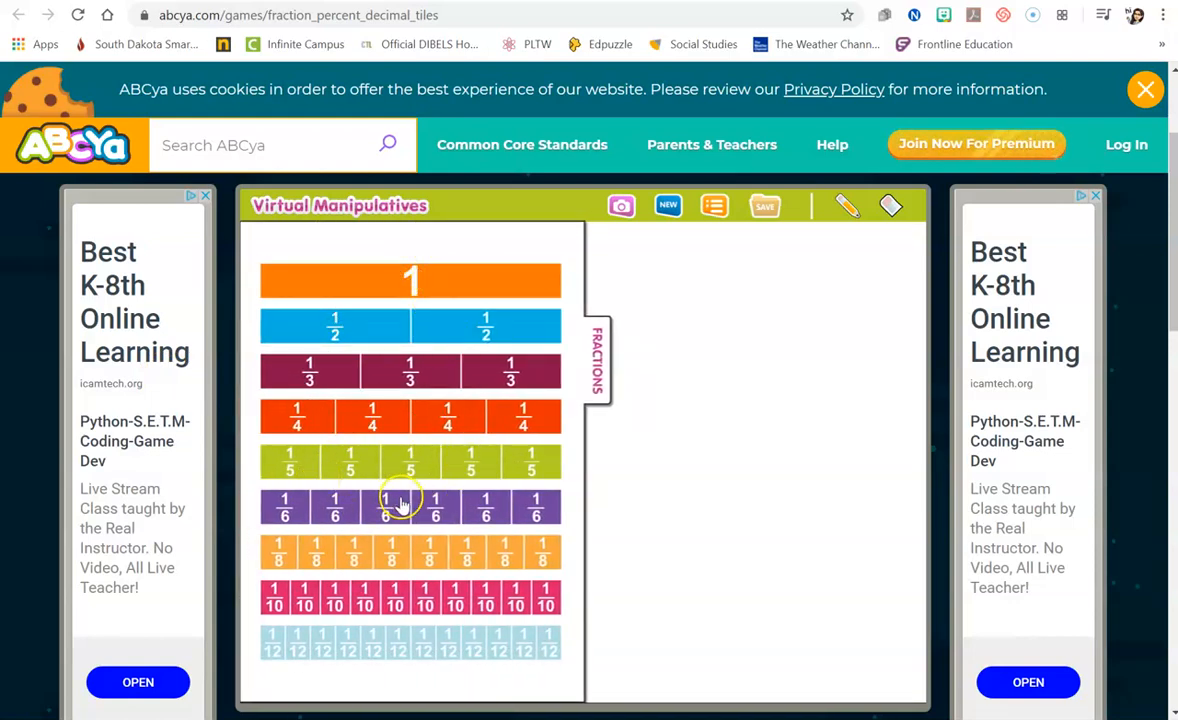
mouse_move(520, 296)
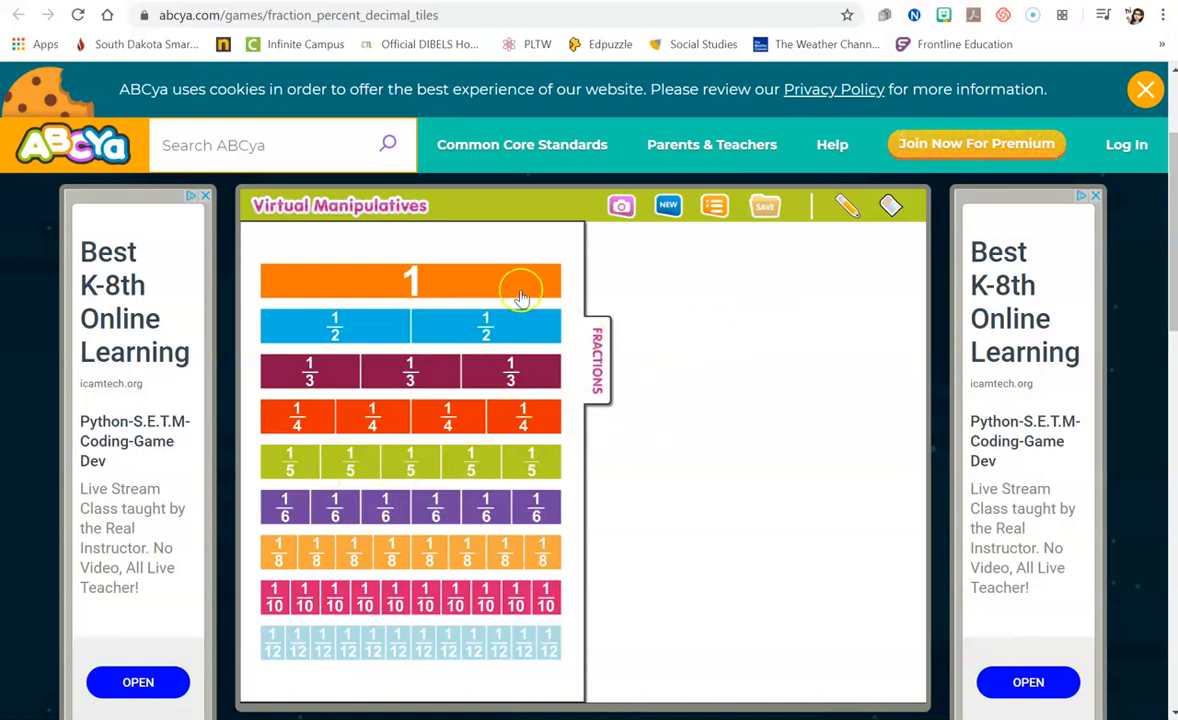
left_click_drag(410, 280, 760, 280)
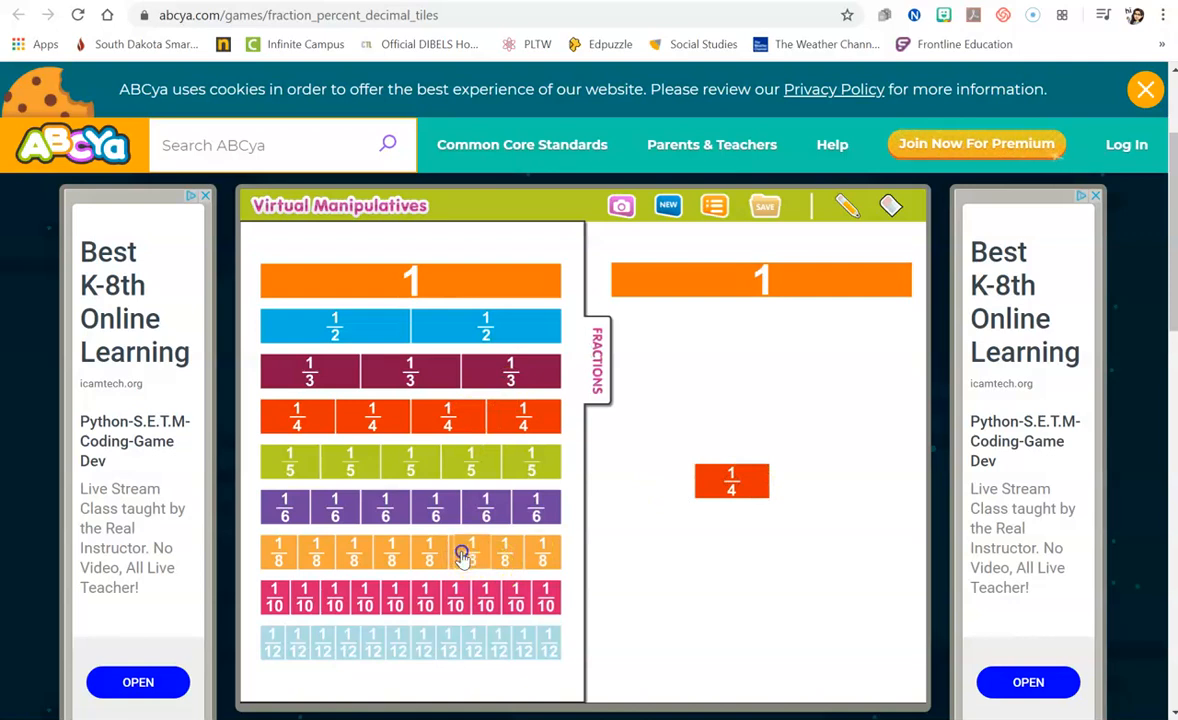
left_click_drag(468, 552, 752, 396)
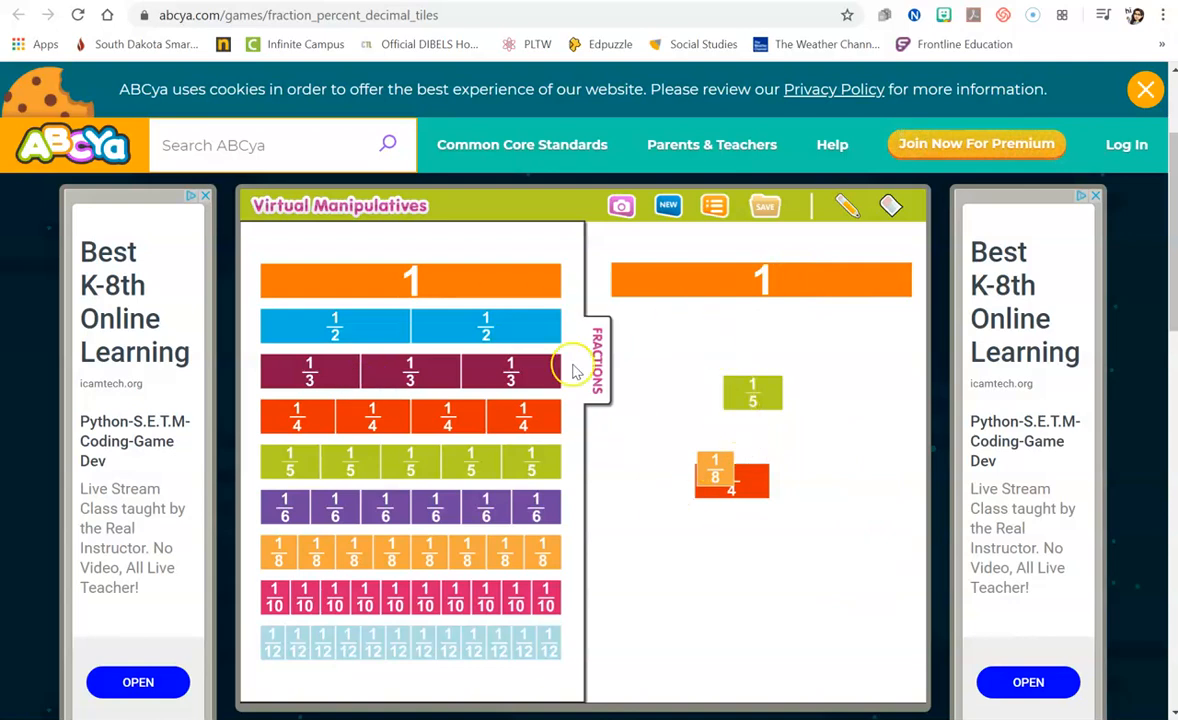
mouse_move(668, 188)
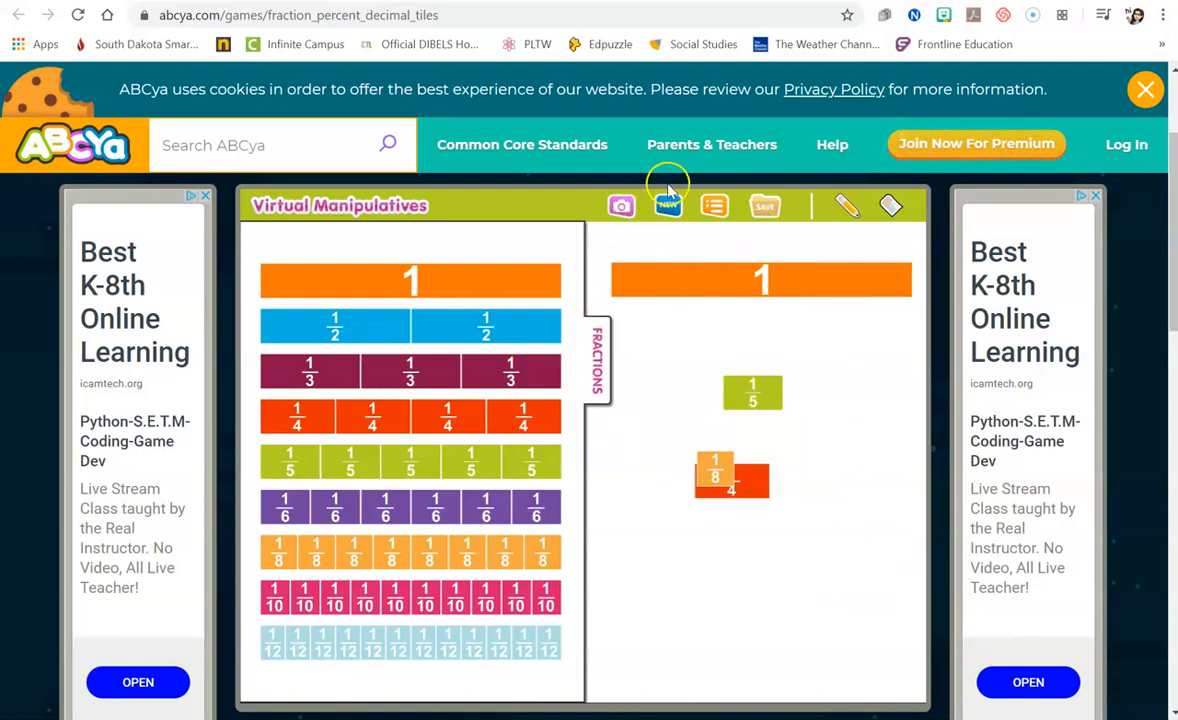
left_click(668, 204)
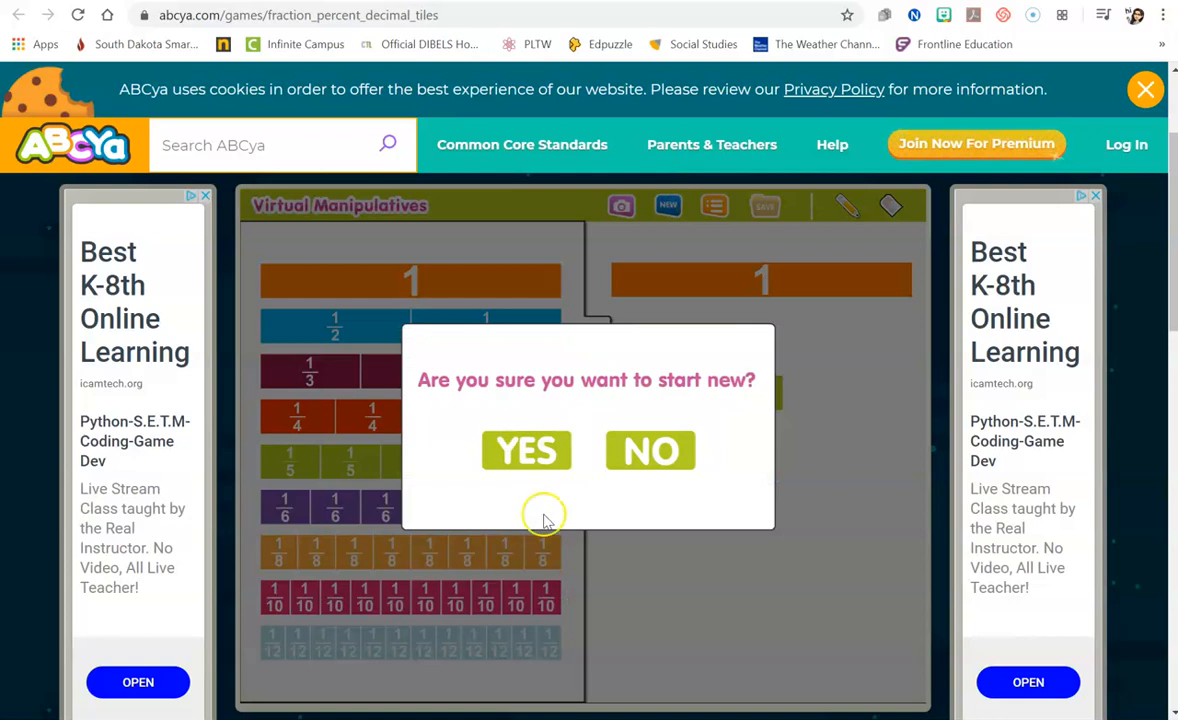
left_click(526, 450)
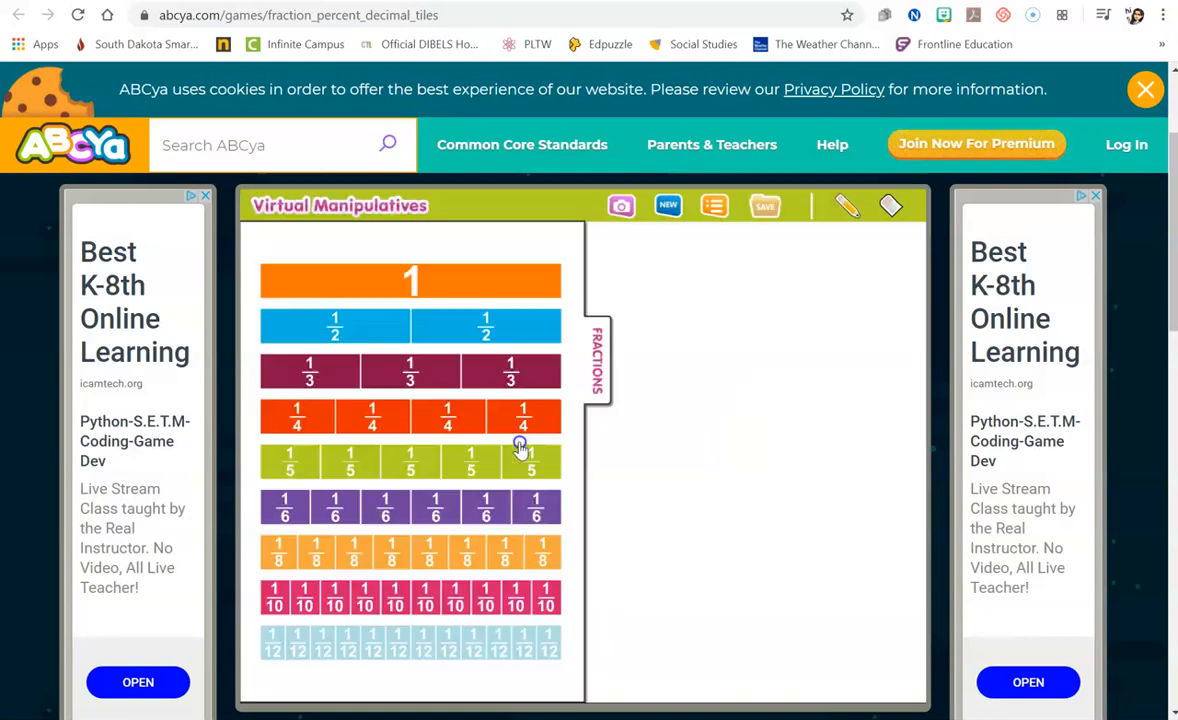
mouse_move(706, 496)
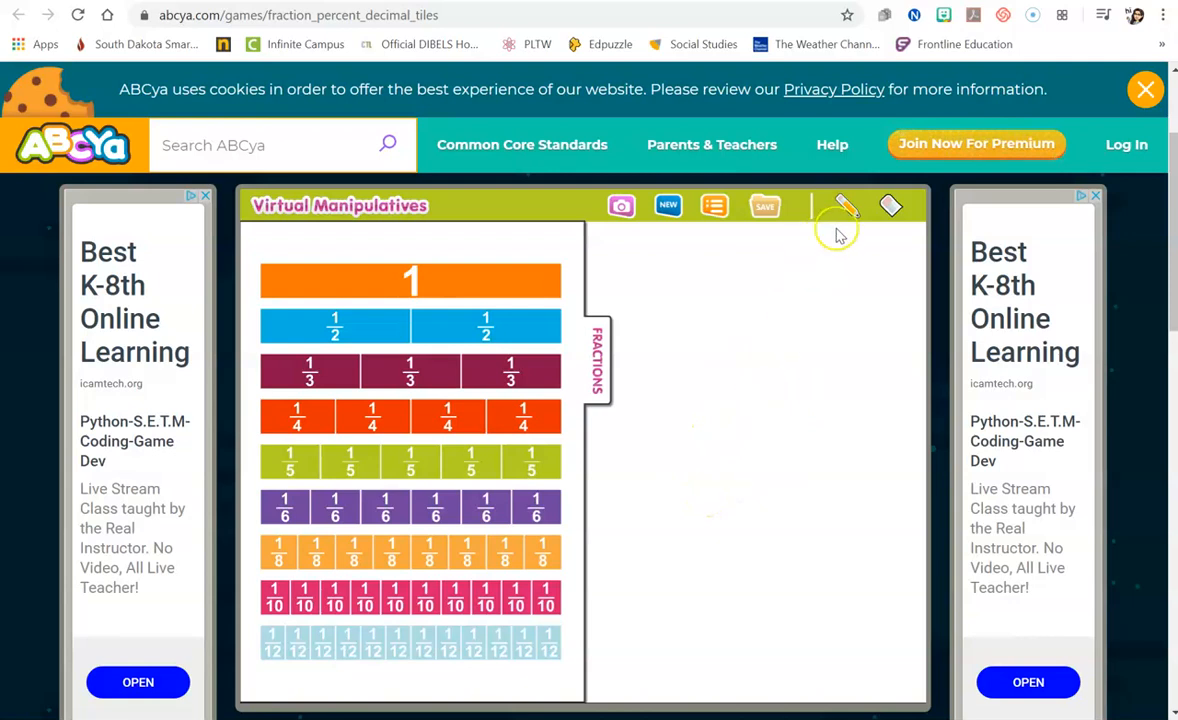
mouse_move(846, 210)
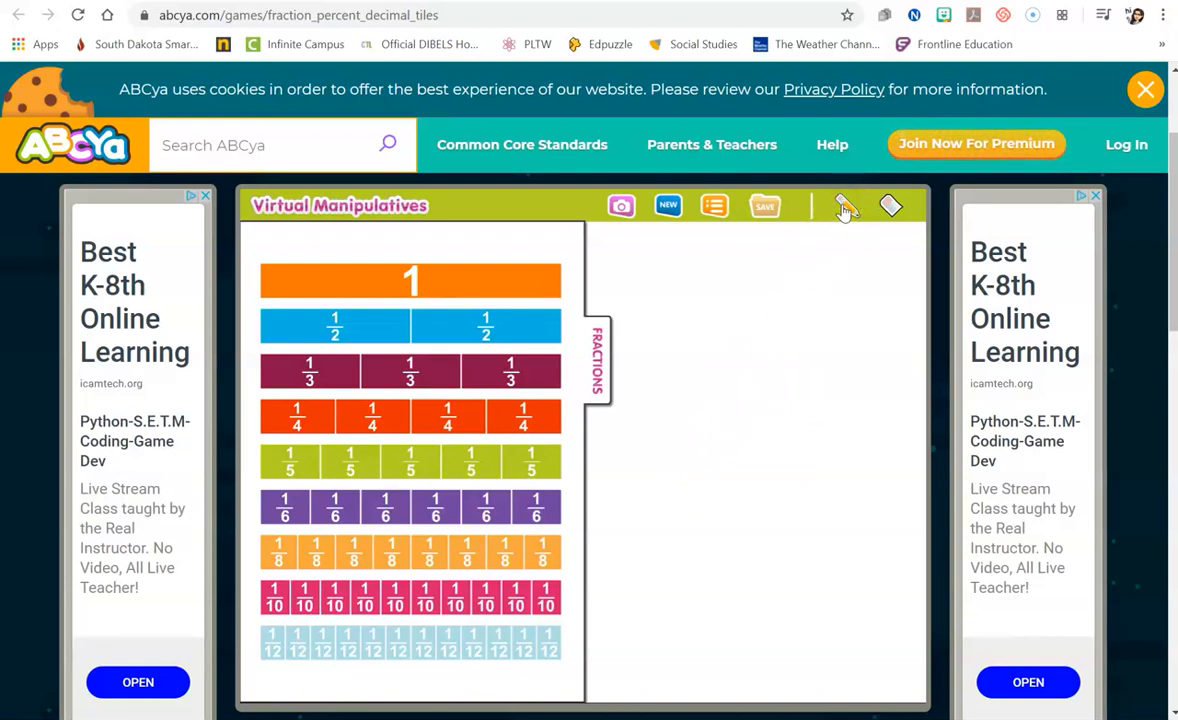
mouse_move(728, 316)
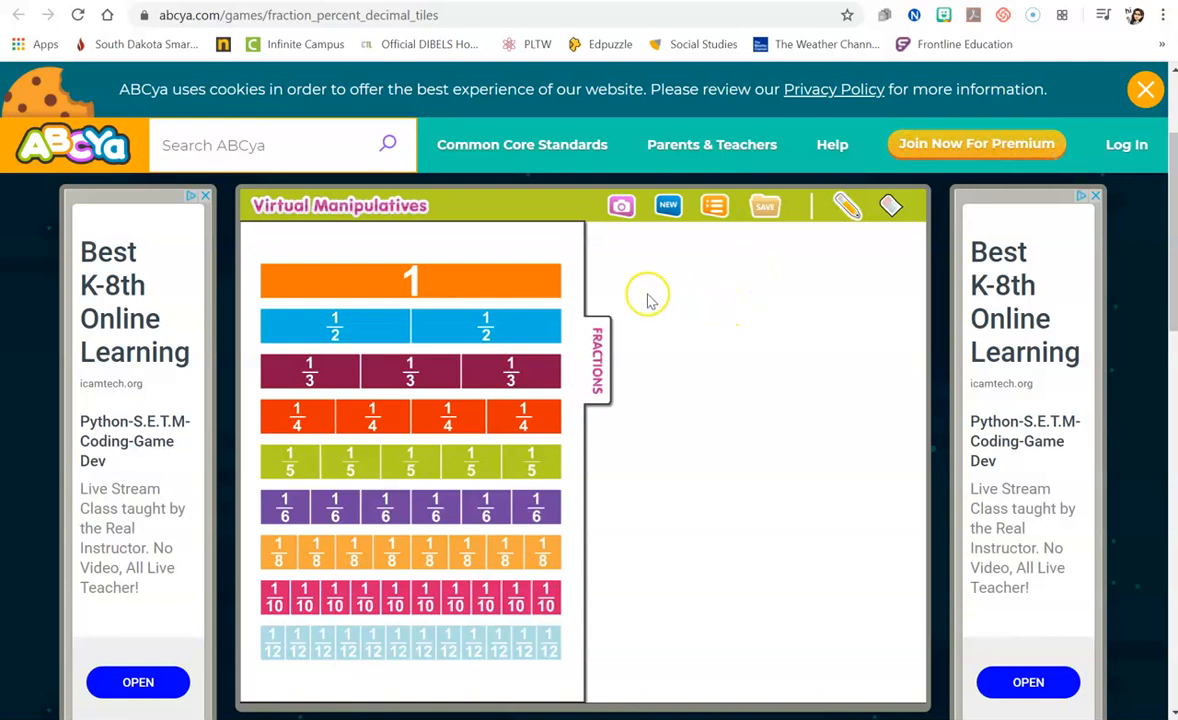
Handwrite the fraction 2/3 freehand with the pencil on the white workspace.
left_click_drag(648, 300, 690, 284)
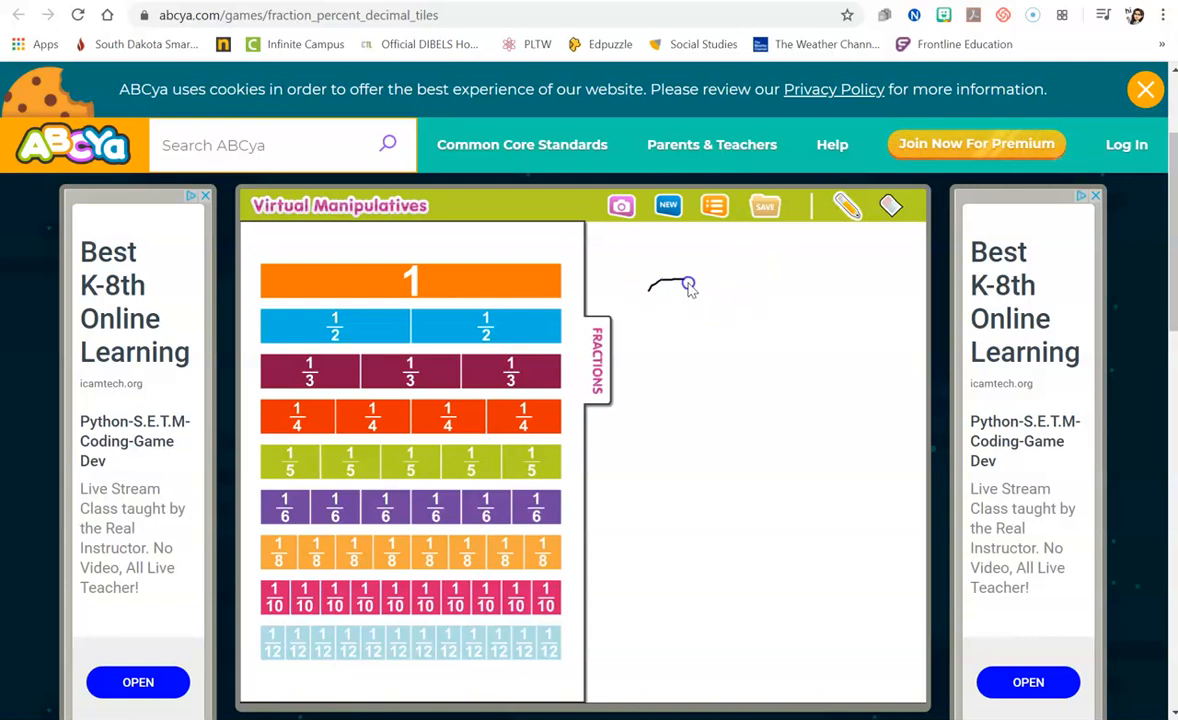
left_click_drag(688, 284, 640, 382)
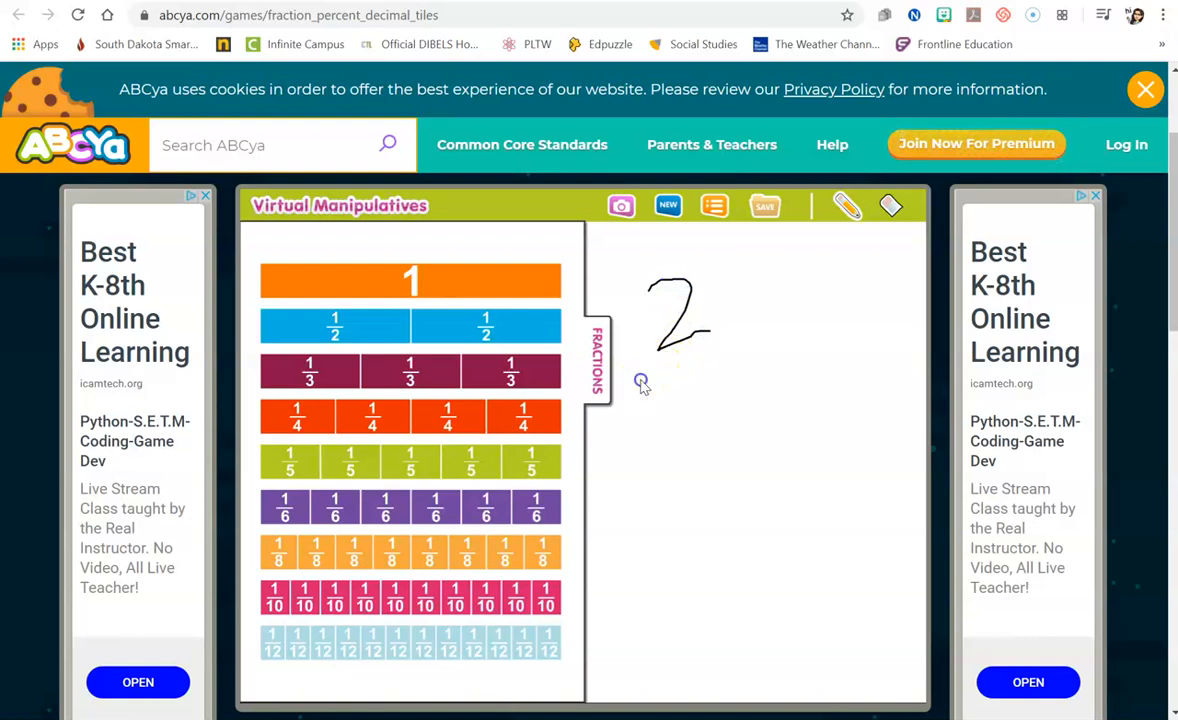
left_click_drag(640, 380, 744, 444)
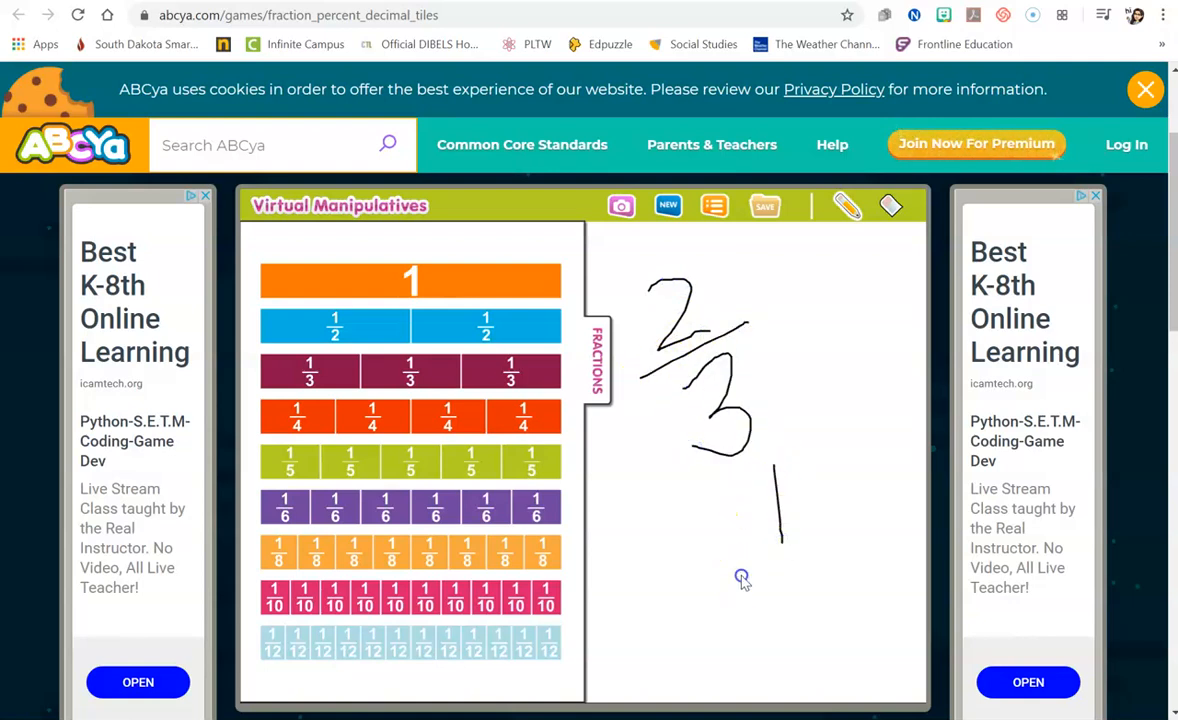
scroll("down", 3)
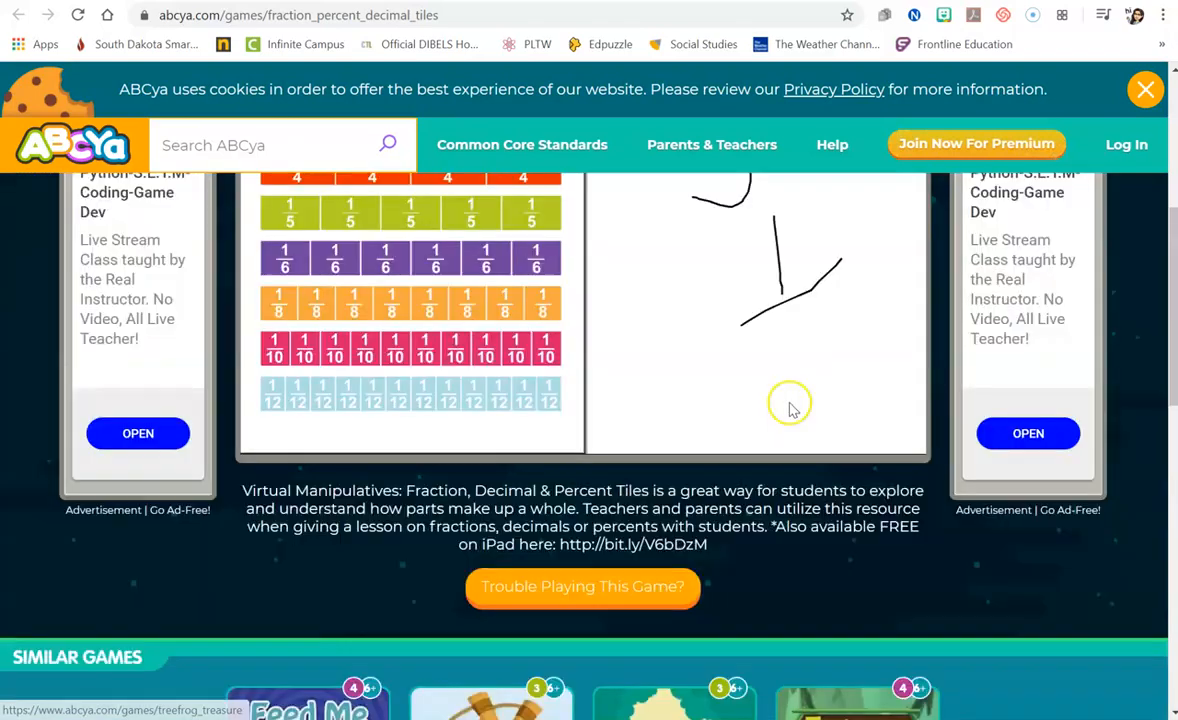
scroll("up", 3)
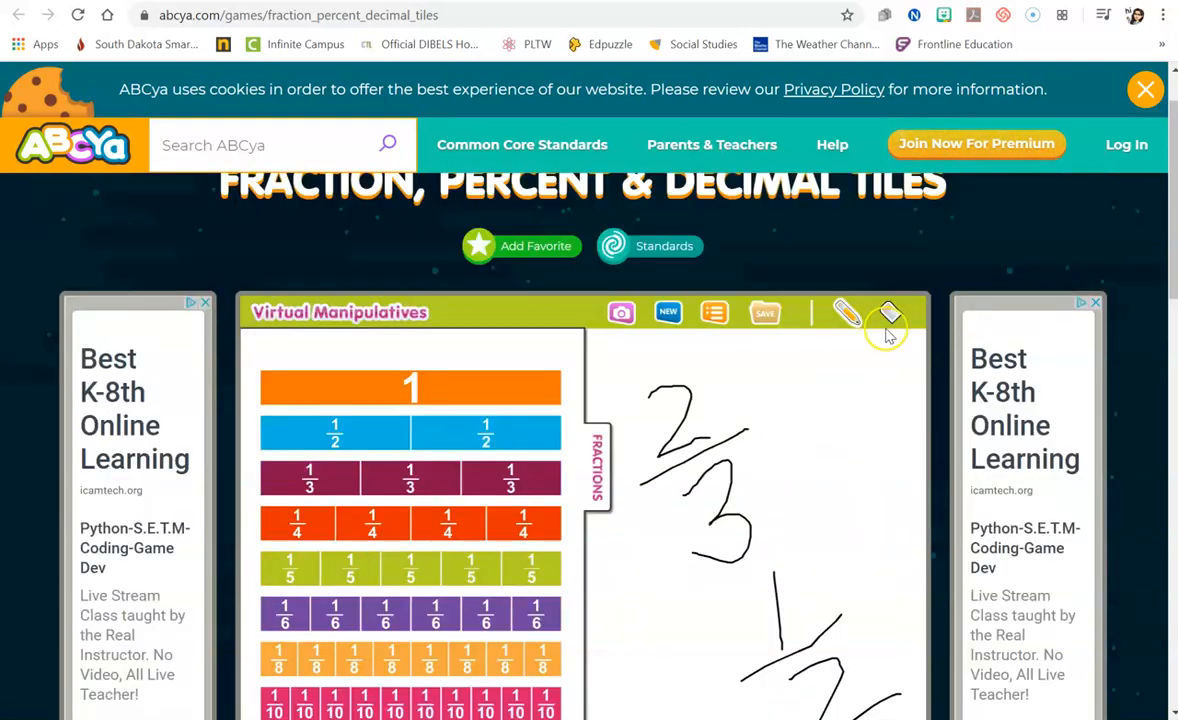
scroll("down", 3)
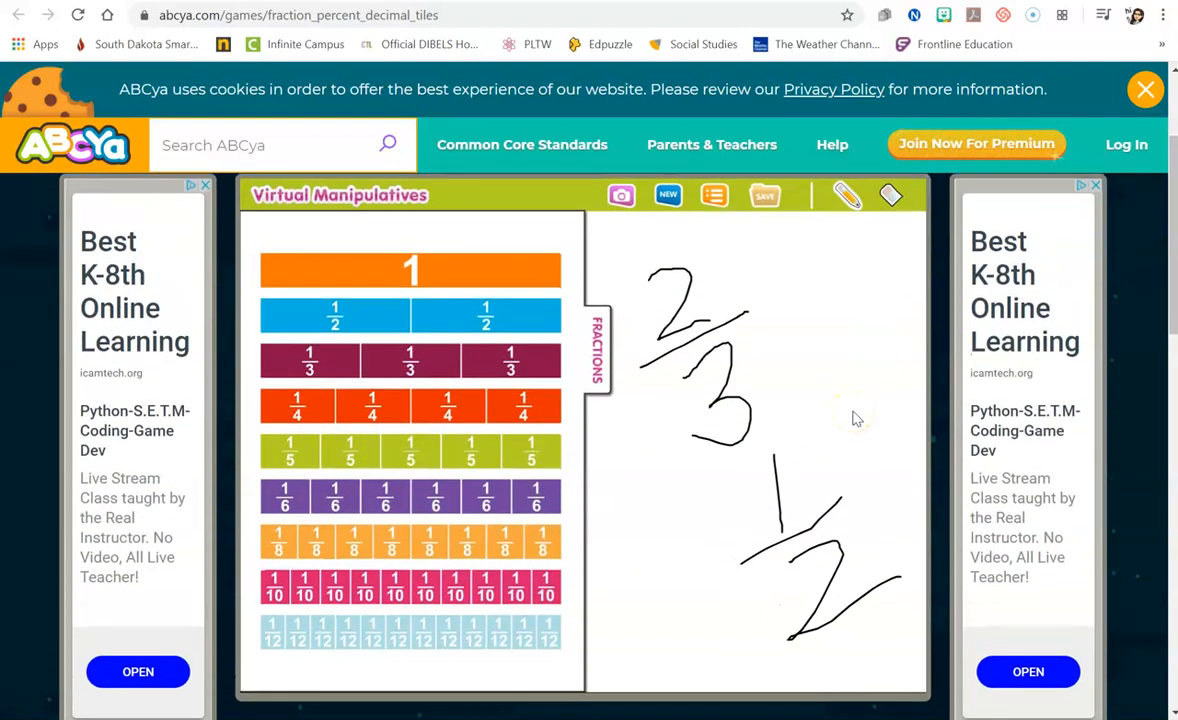
Erase the handwriting, then start over with New and YES to empty the workspace.
left_click(890, 196)
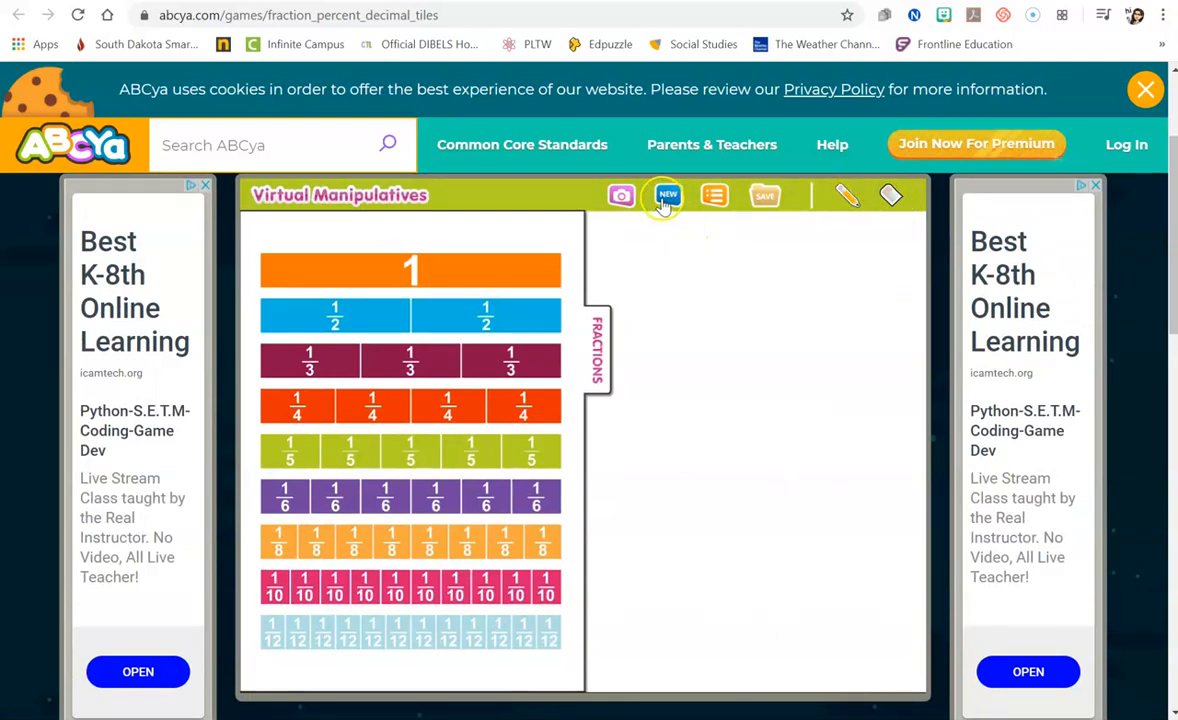
mouse_move(404, 318)
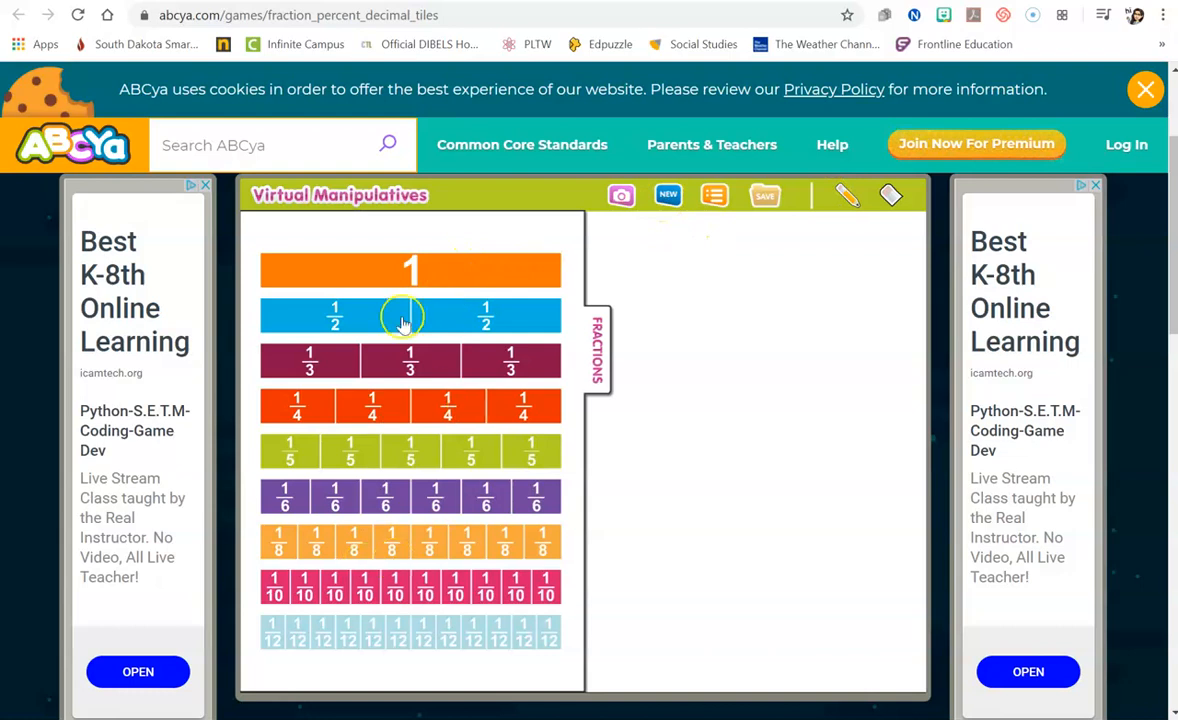
left_click_drag(410, 270, 484, 276)
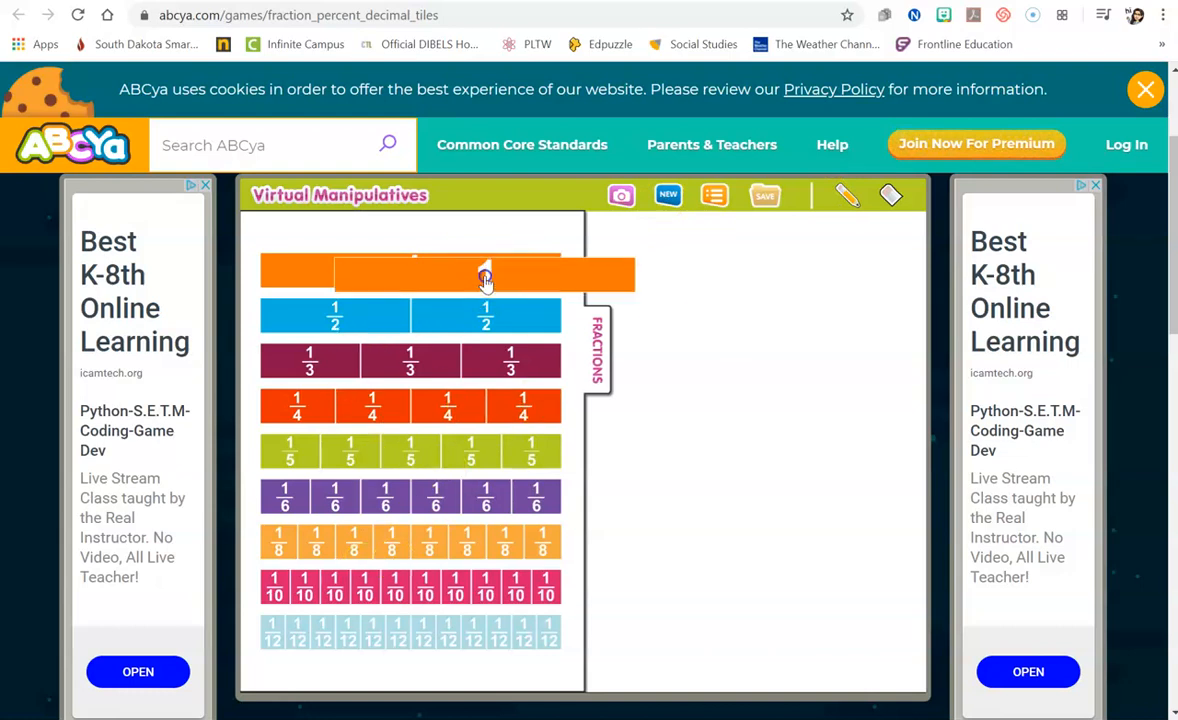
left_click(668, 194)
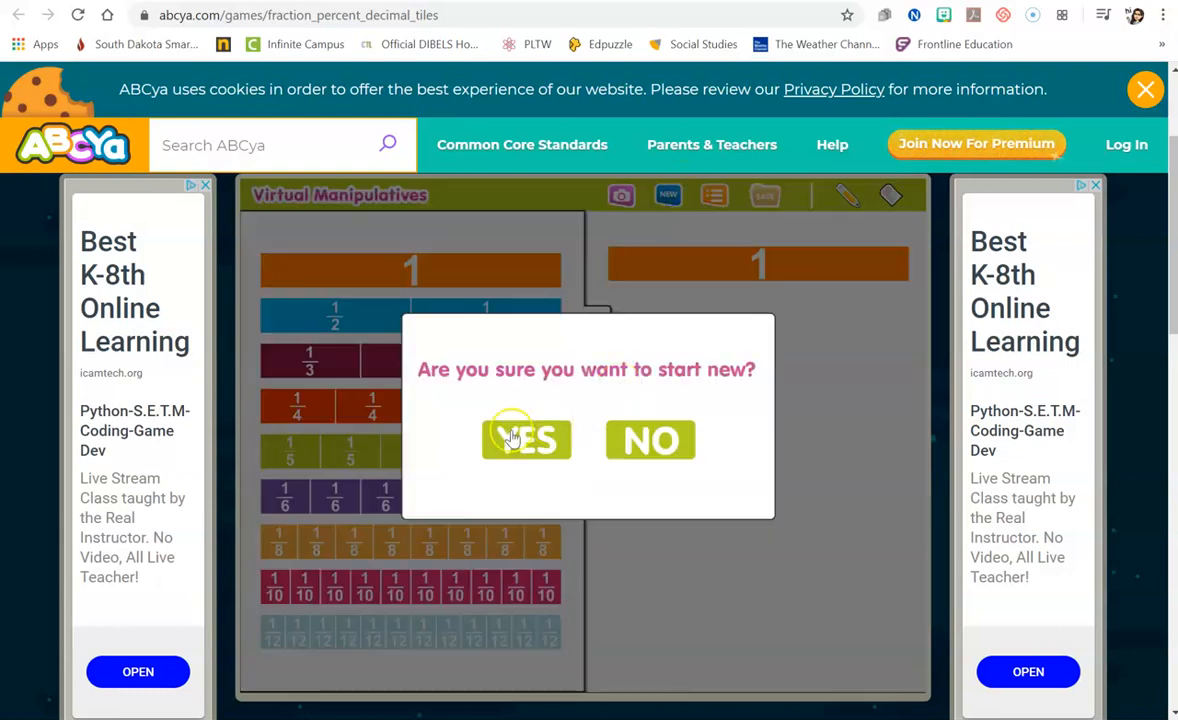
left_click(524, 440)
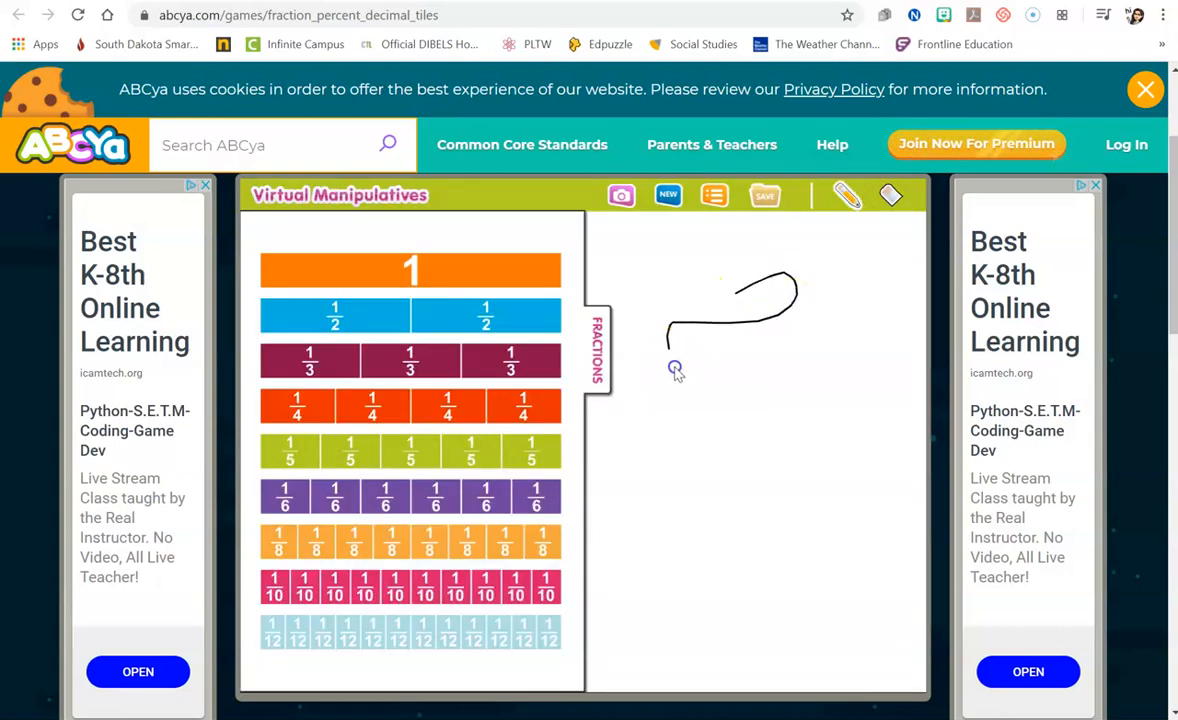
Draw a freehand loop on the workspace and erase it again.
left_click_drag(676, 370, 810, 310)
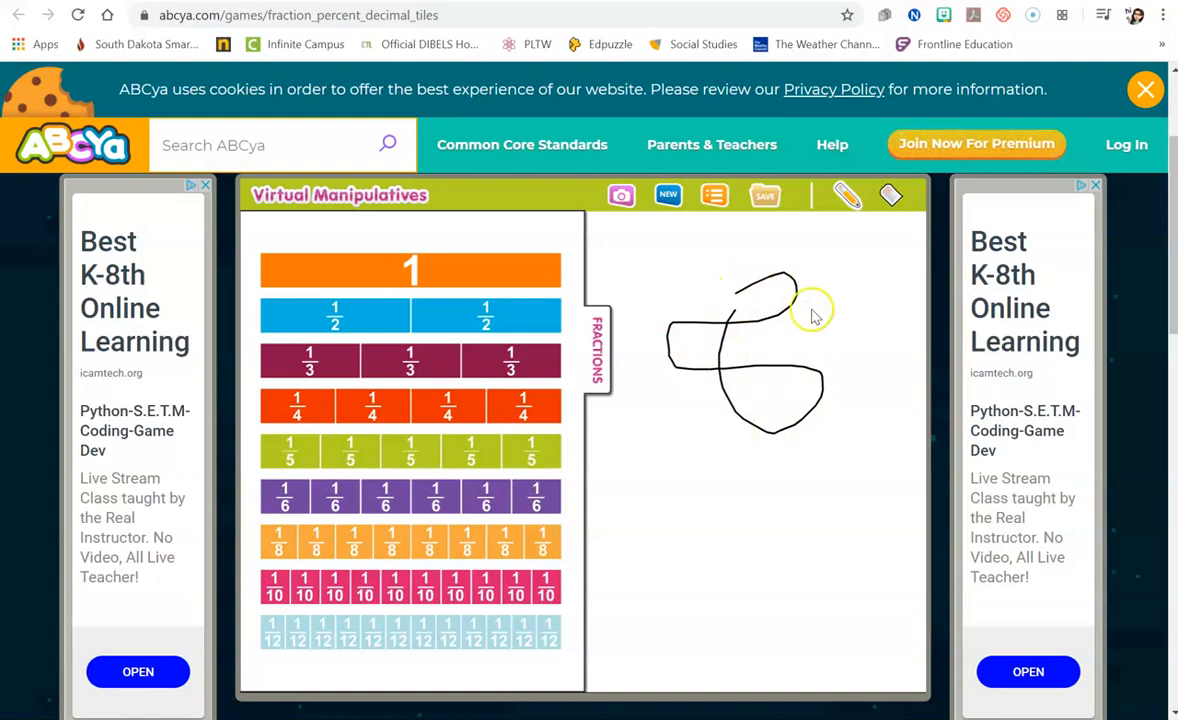
left_click(890, 196)
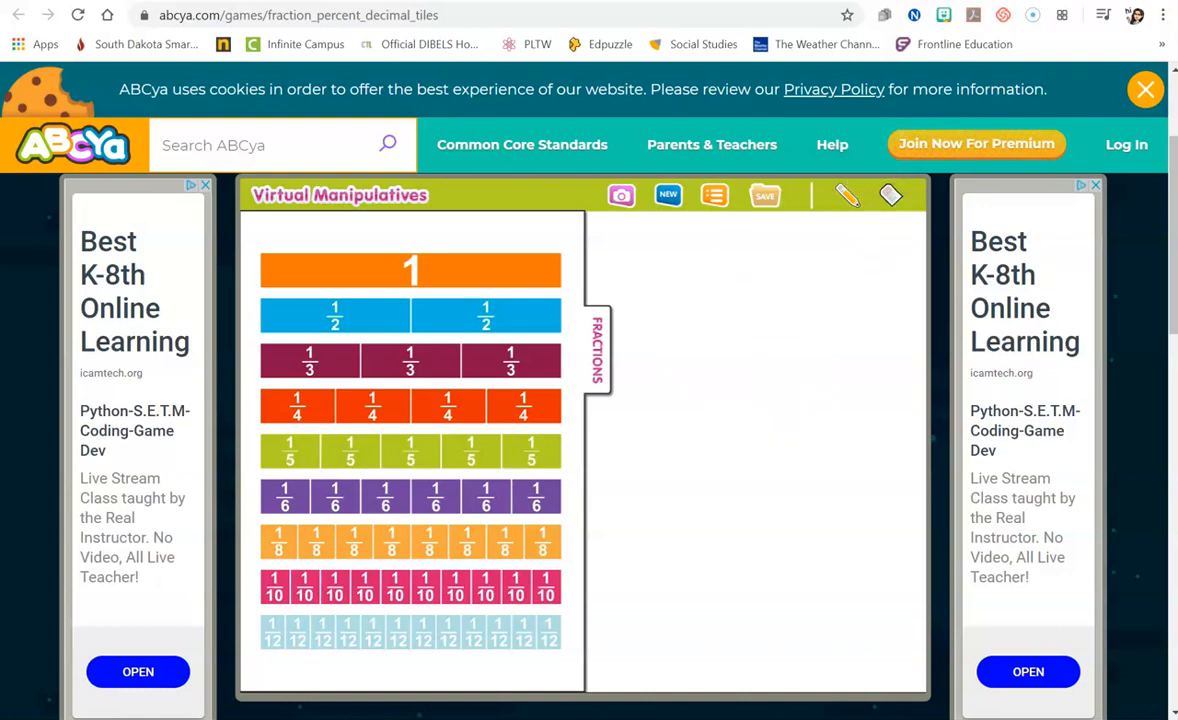